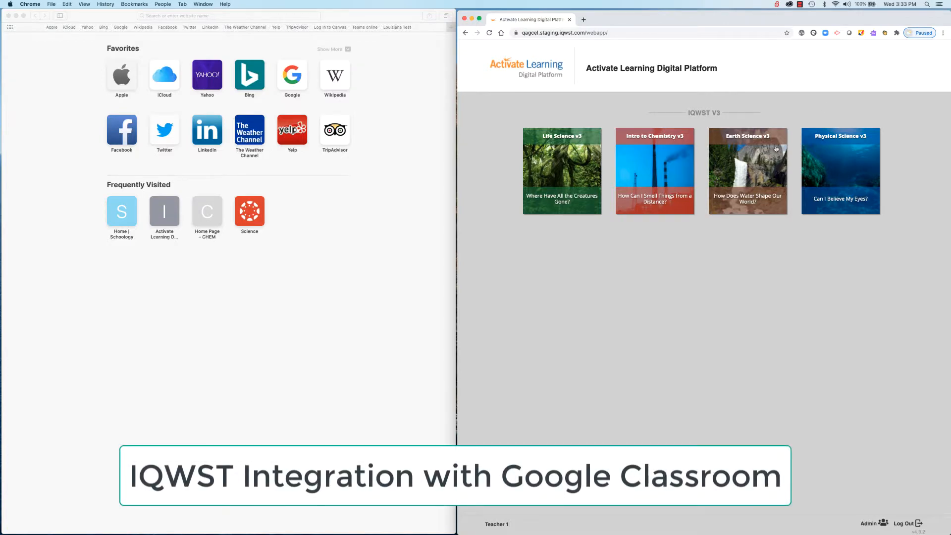
Step: Open the Earth Science v3 unit, expand Lesson 7, and select Activity 7.1
click(746, 170)
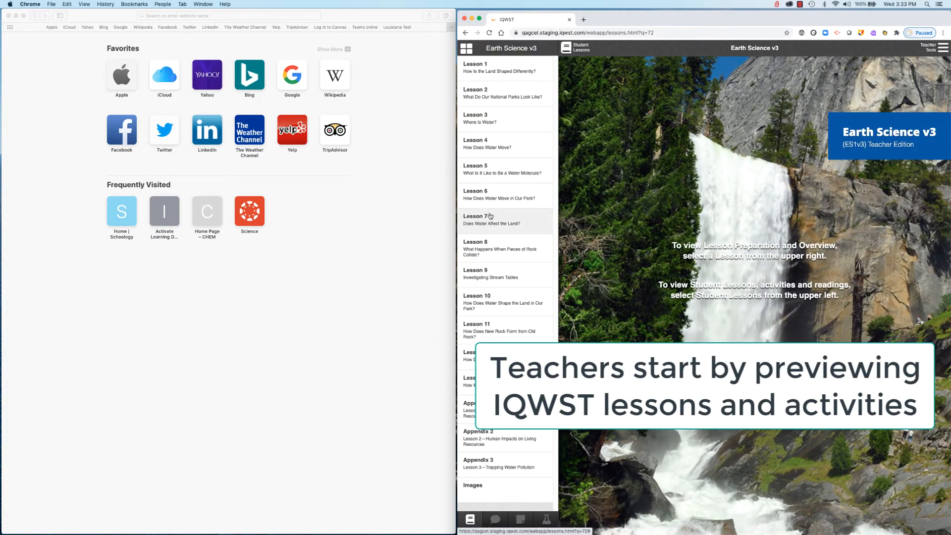
click(492, 220)
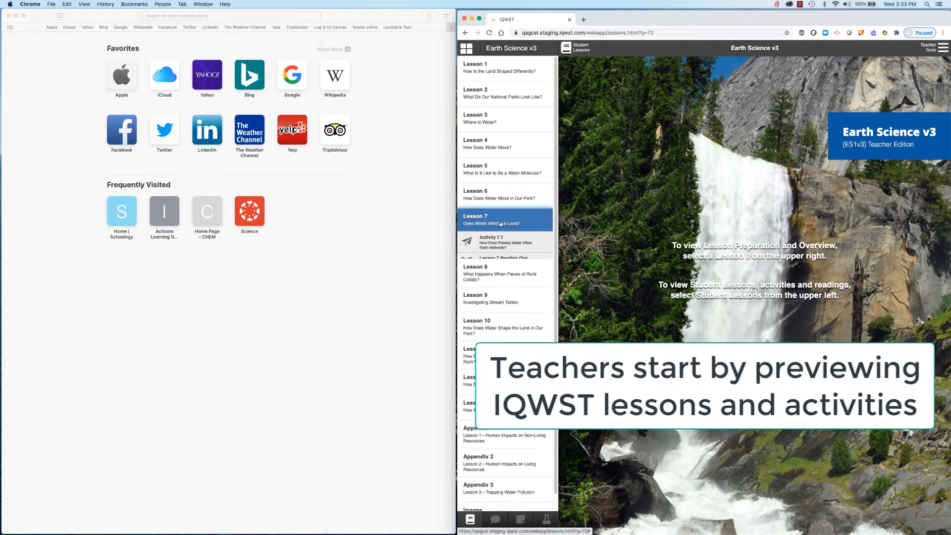
click(503, 243)
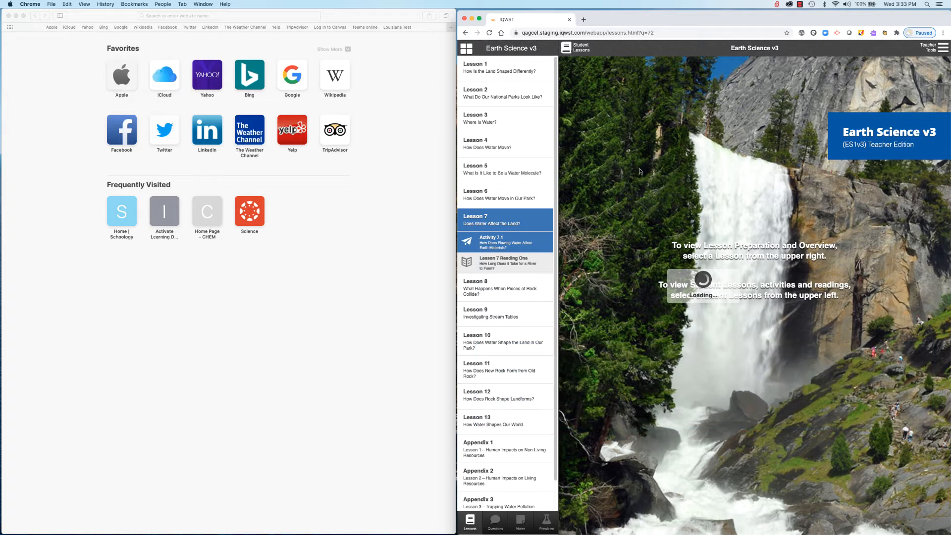
Step: Preview Activity 7.1 and scroll through Lesson 7 Reading One
click(503, 242)
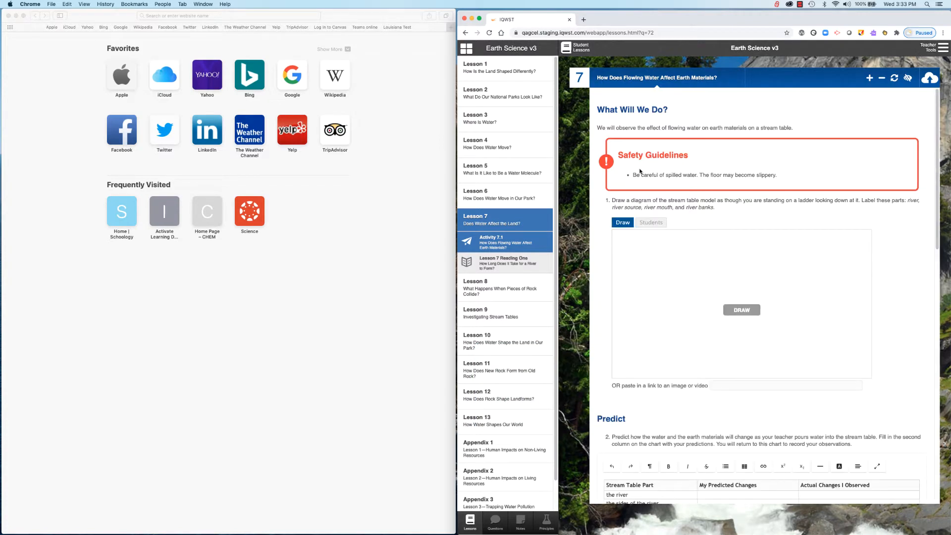
mouse_move(720, 169)
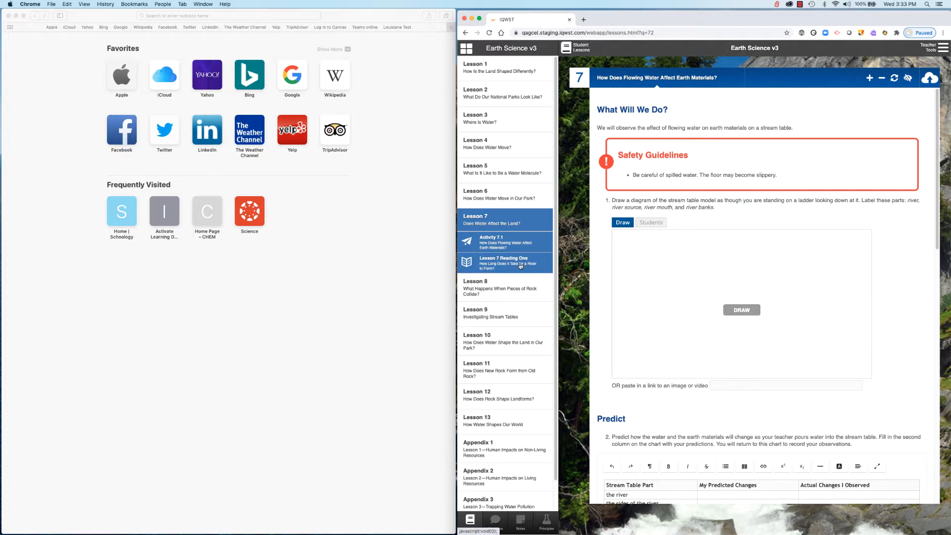
click(504, 261)
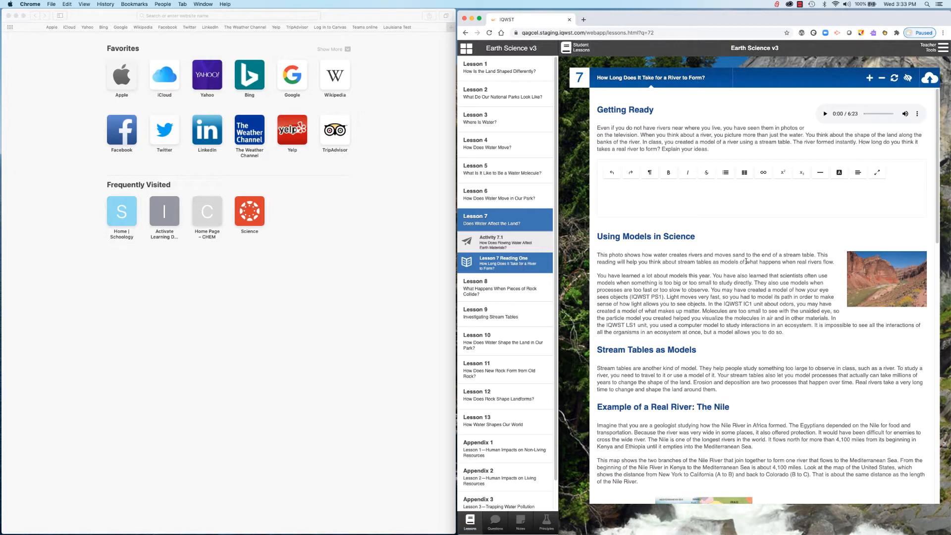
scroll(down, 3)
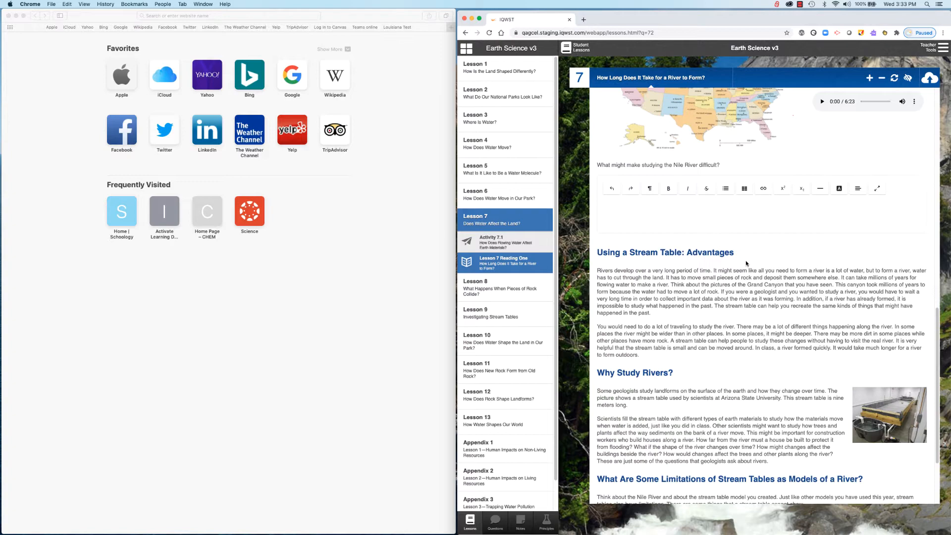
scroll(down, 3)
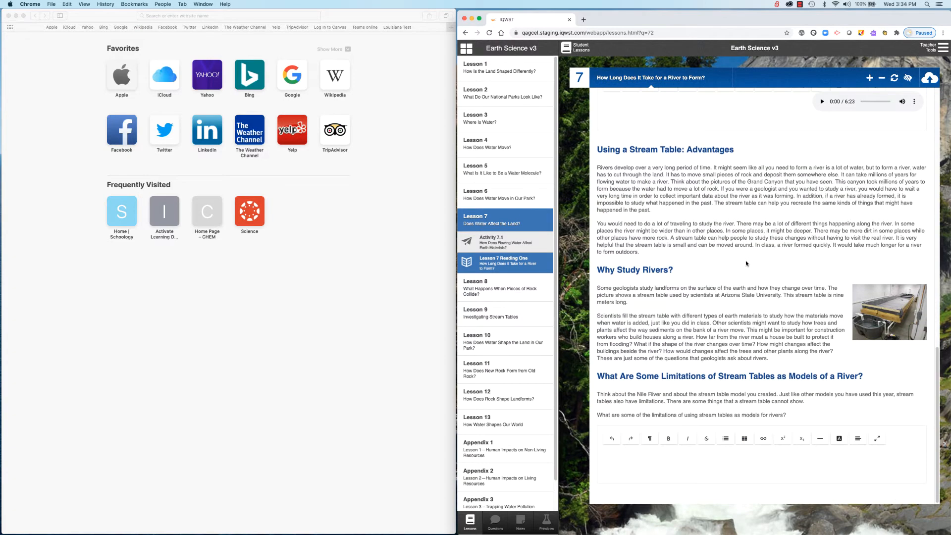
scroll(up, 3)
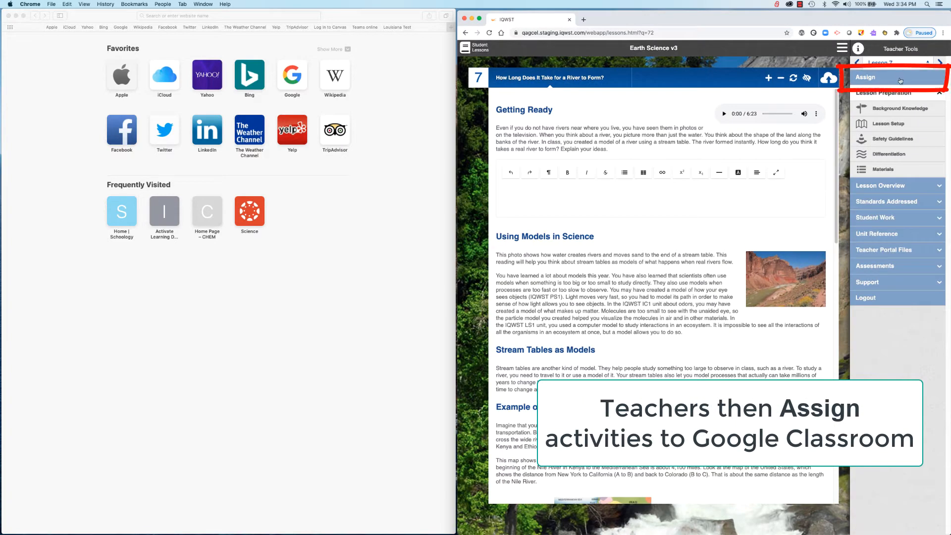
Step: Start assigning to T1 Class, select both activities, and set the due date to August 28
click(865, 77)
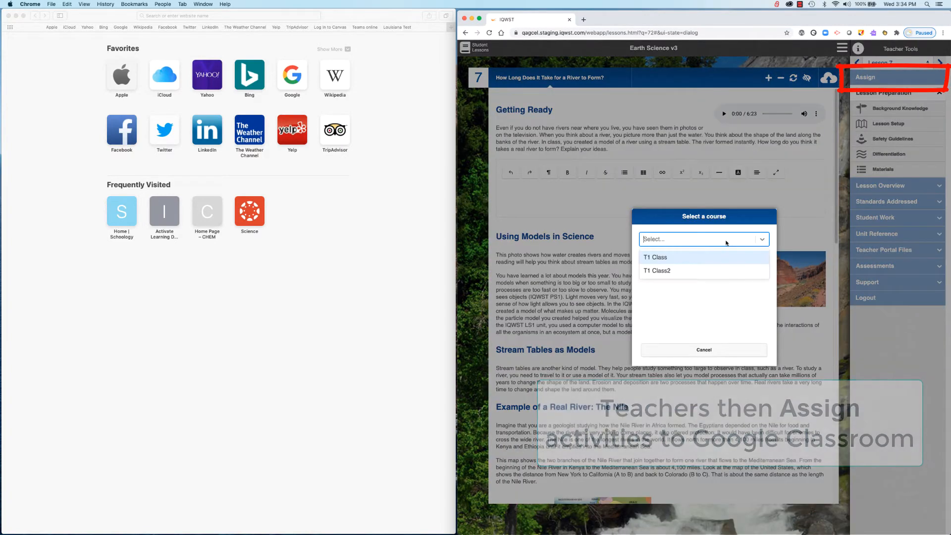
click(654, 257)
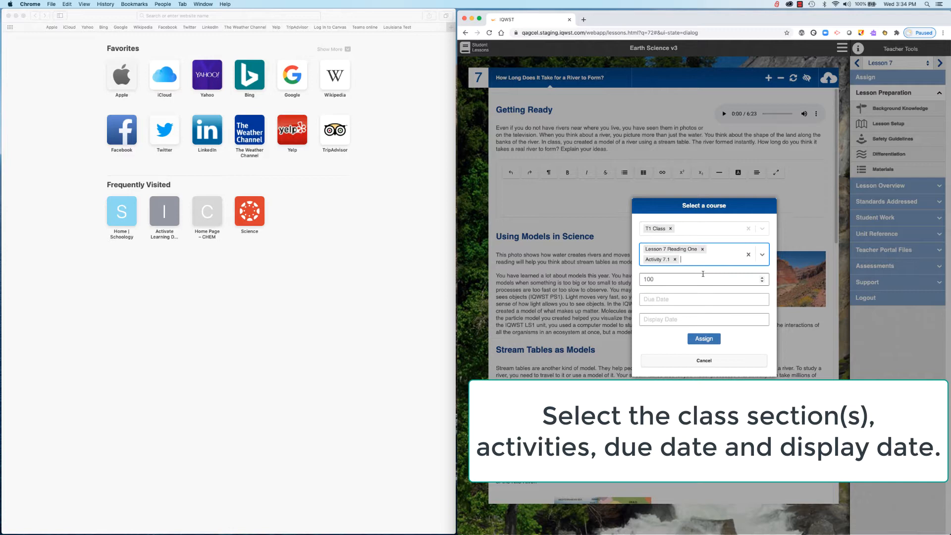
click(704, 298)
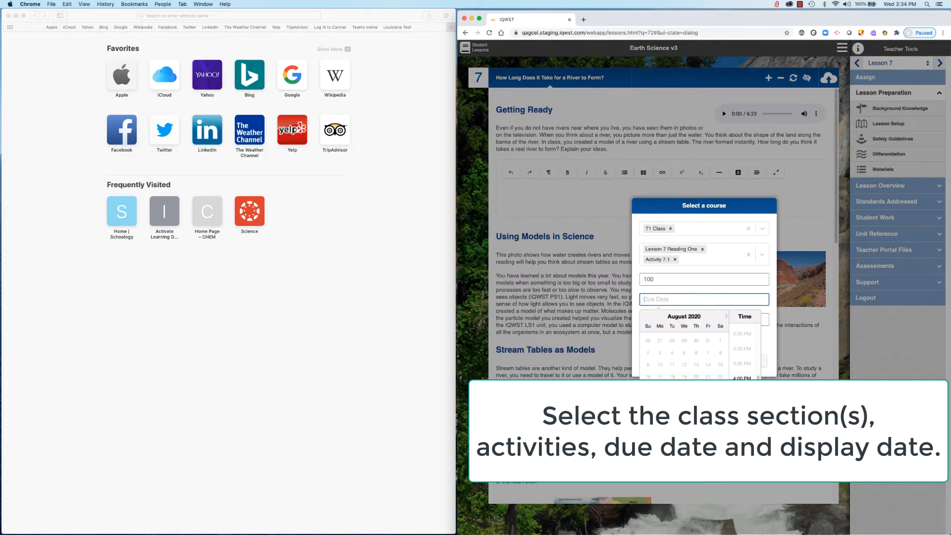
click(671, 340)
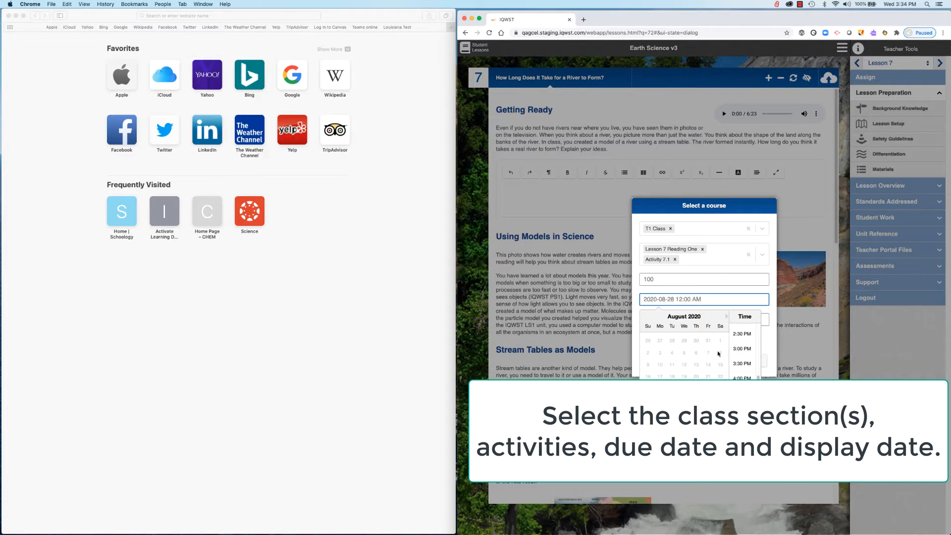
click(703, 319)
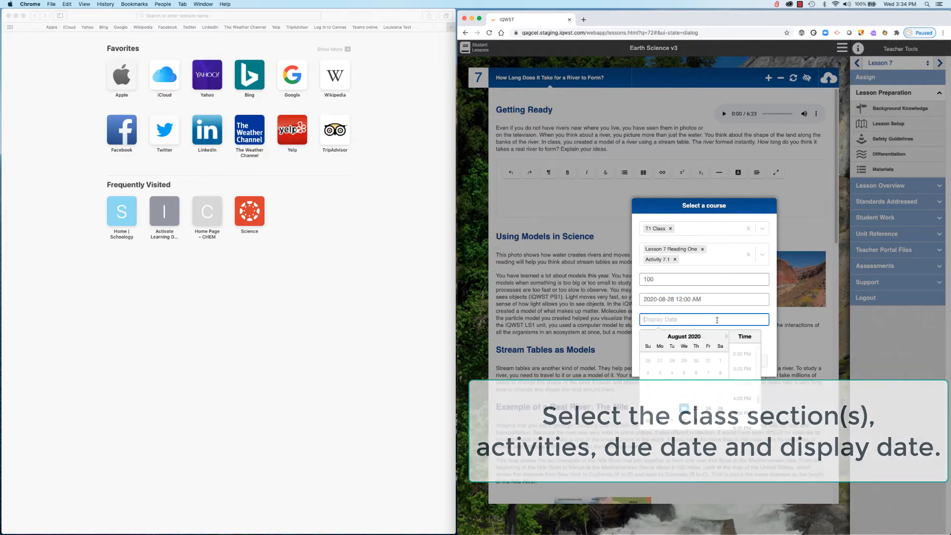
Step: Set the display date and send the assignment to T1 Class
click(740, 398)
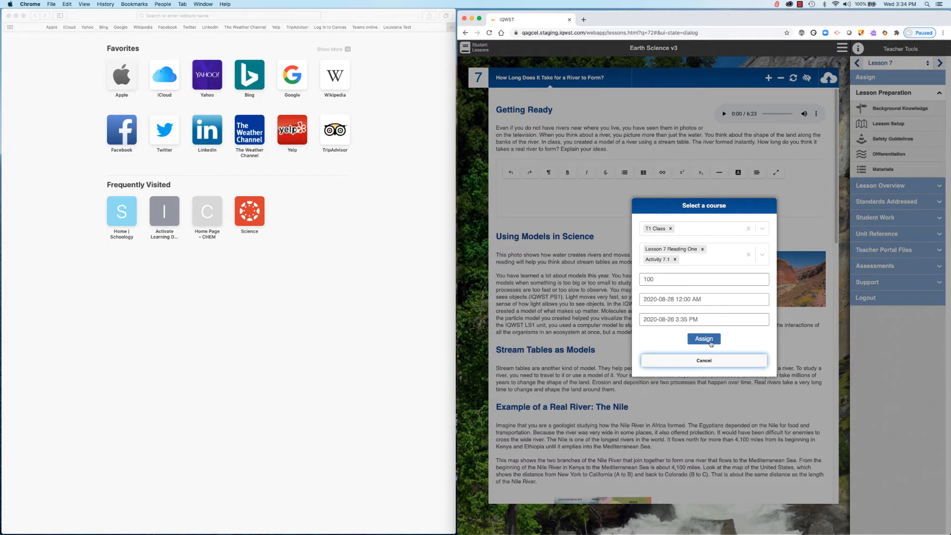
click(704, 338)
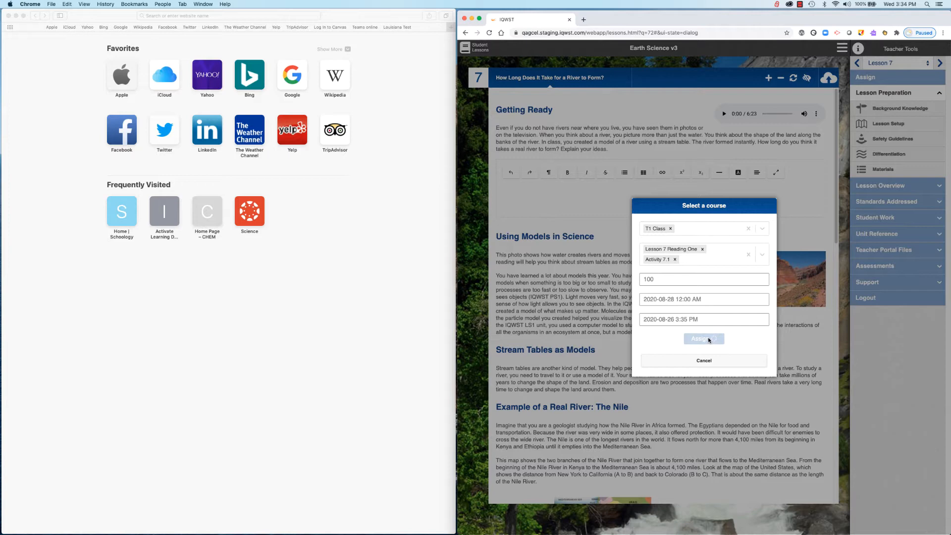
click(703, 338)
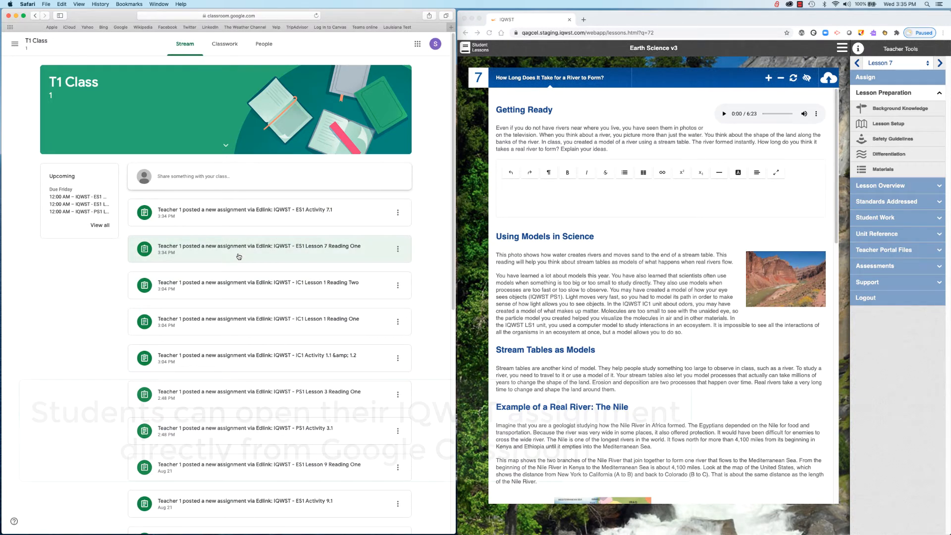
Step: Open the IQWST - ES1 Lesson 7 Reading One post in the T1 Class stream
click(257, 246)
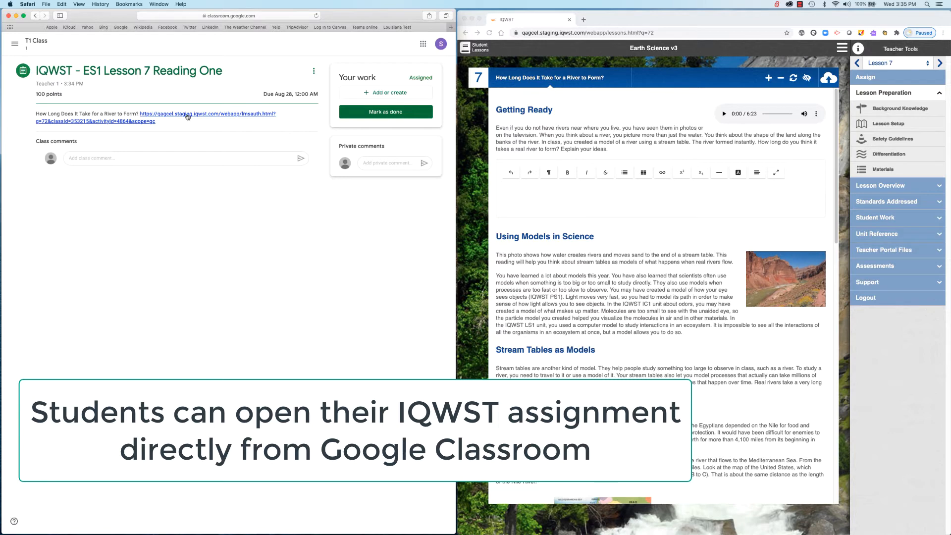
Step: Follow the assignment's IQWST link and continue into the student view of Reading One
click(207, 114)
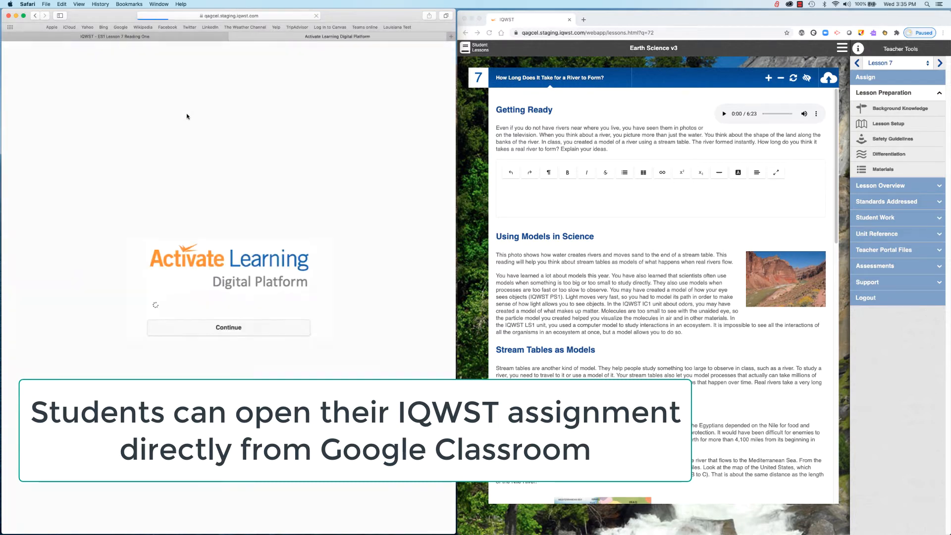
click(228, 328)
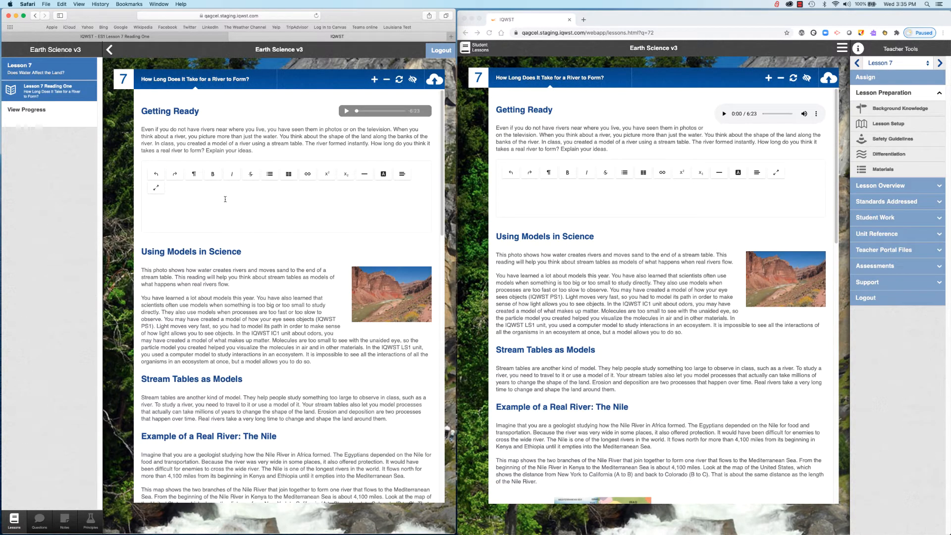
Step: Answer the Getting Ready question with 'It takes a long time to erode a valley.' and review the remaining questions
click(225, 205)
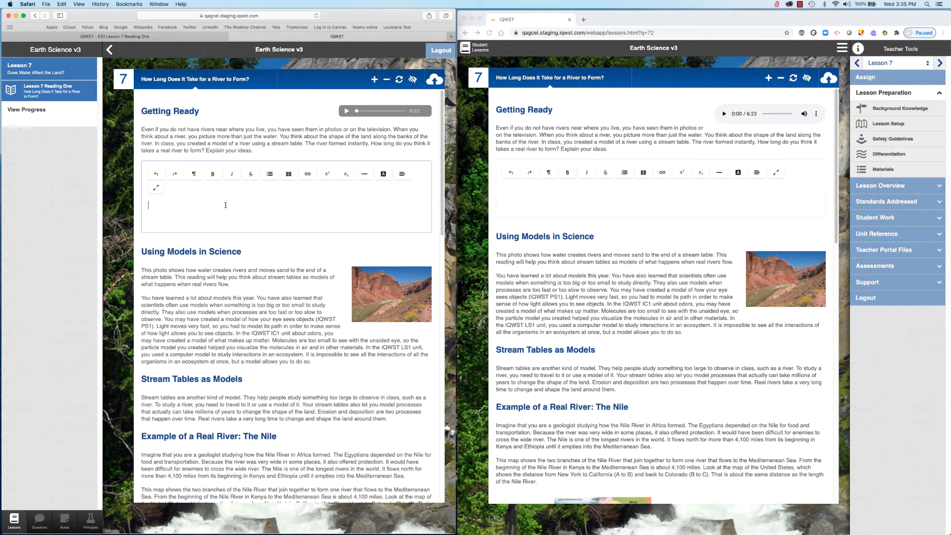
text(It takes)
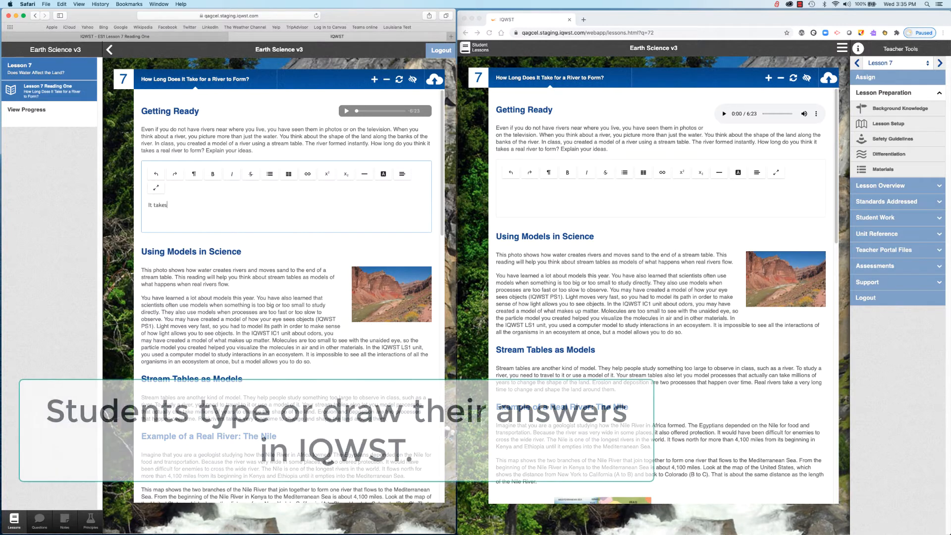
text(a long time to erode a valley.)
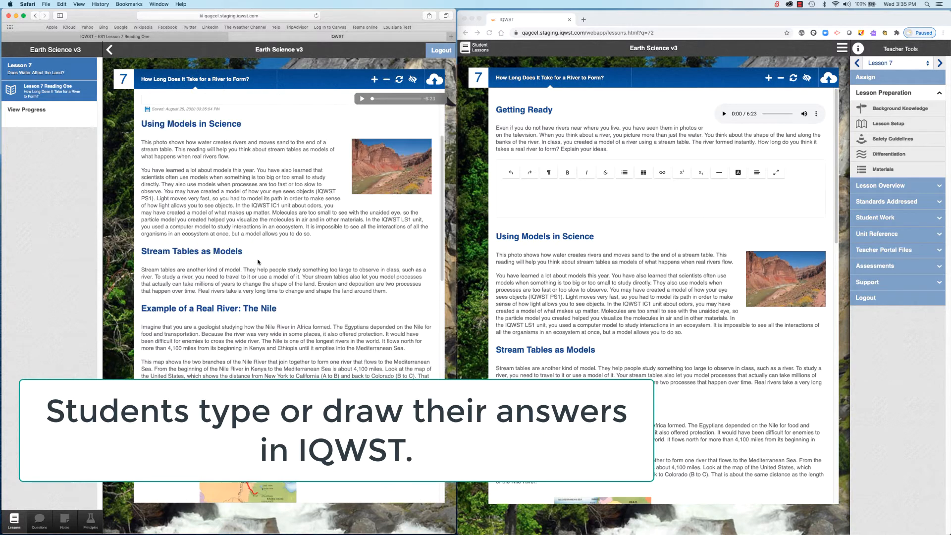
scroll(down, 3)
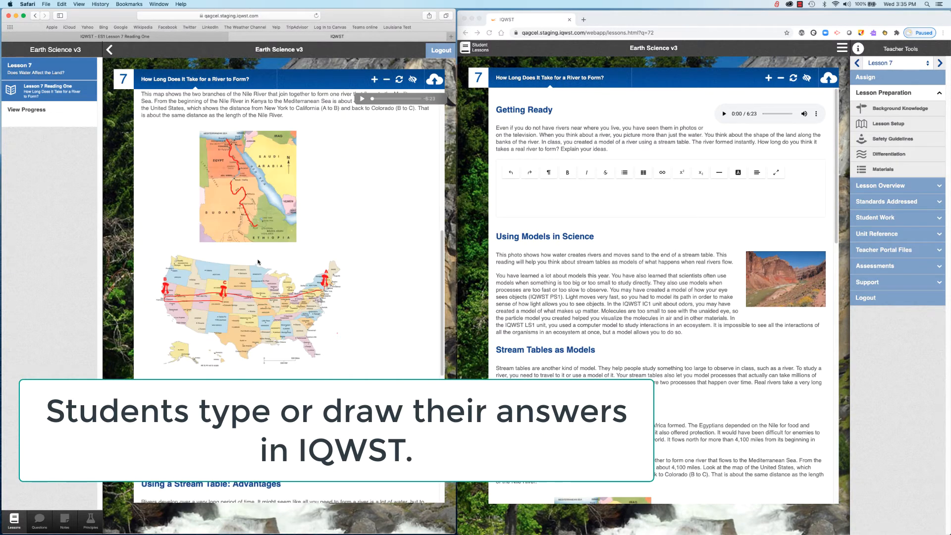
scroll(down, 3)
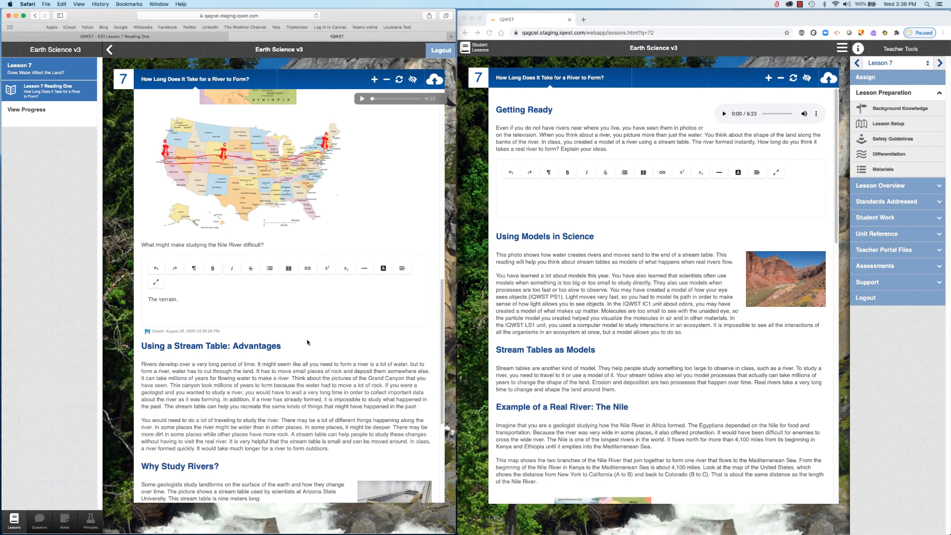
scroll(down, 3)
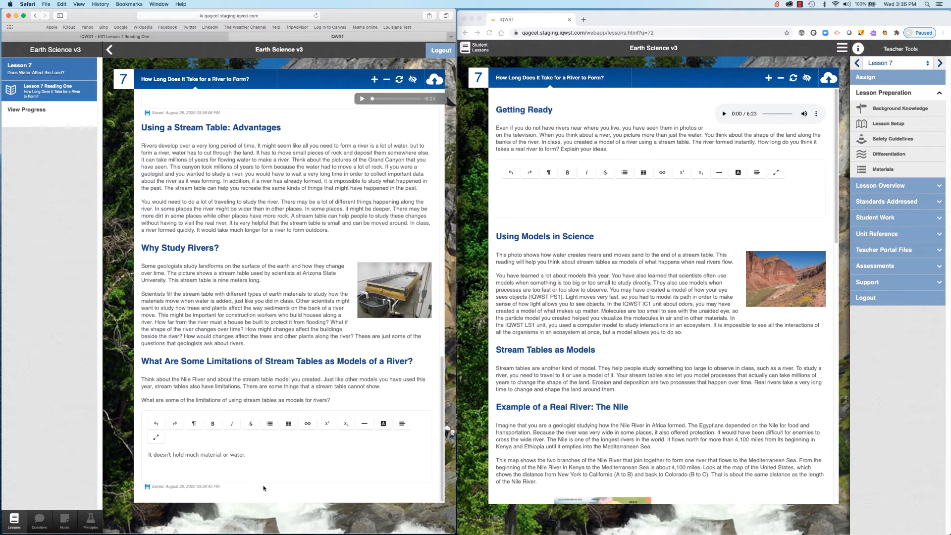
click(441, 50)
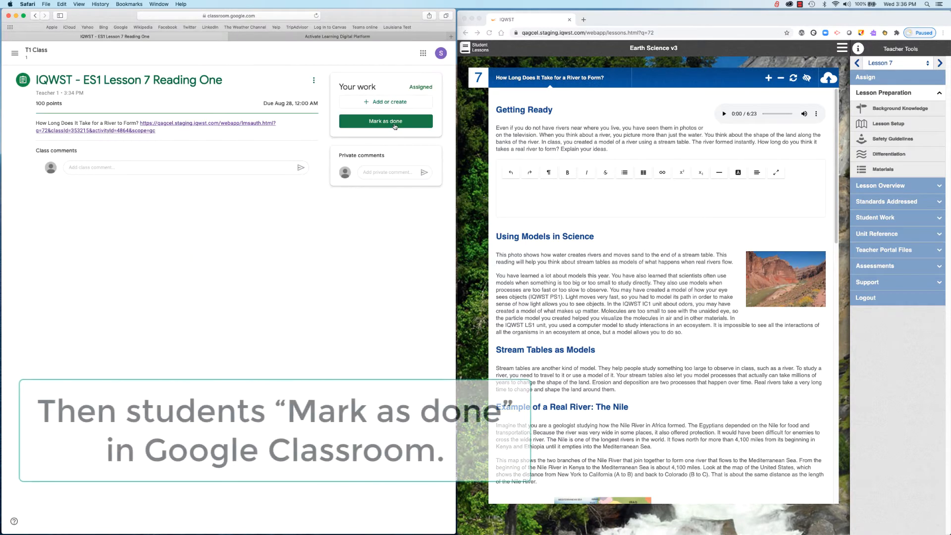
Step: Mark the Reading One assignment as done without attaching work
click(385, 121)
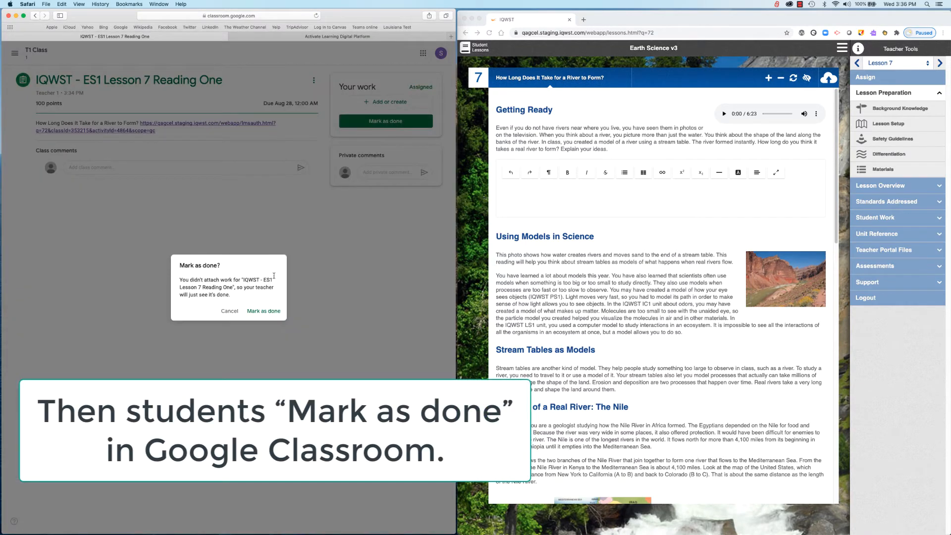
click(264, 310)
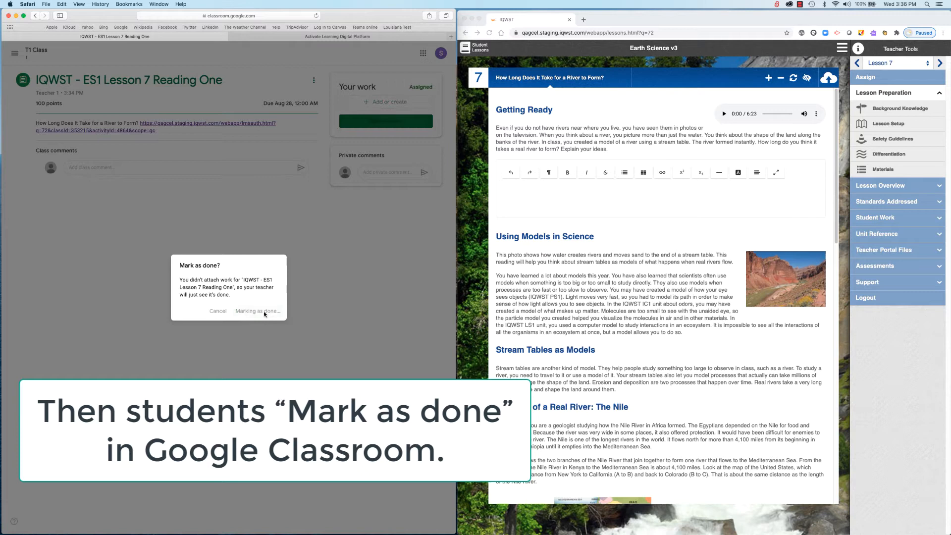
click(257, 310)
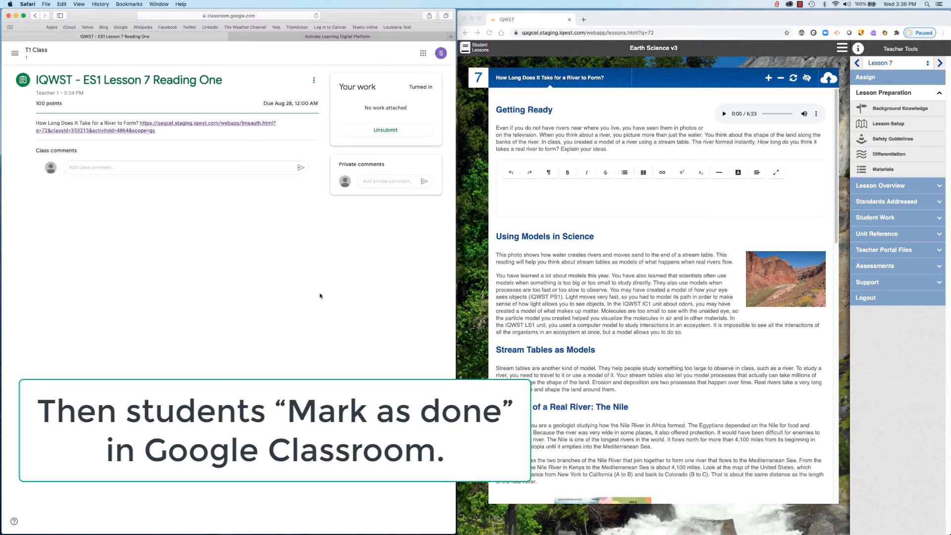
mouse_move(282, 252)
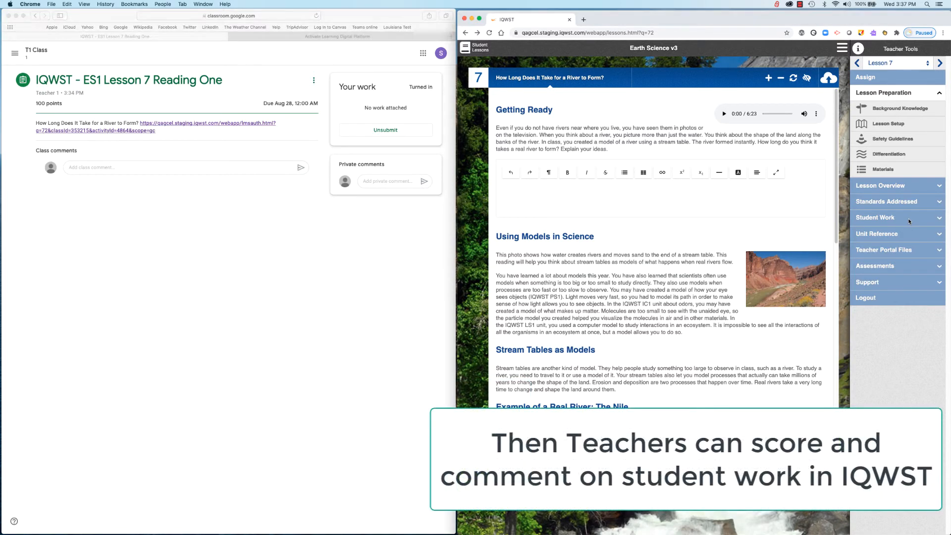
Step: Choose Grade Activity by Student under Student Work and open Student 1's answers
click(874, 217)
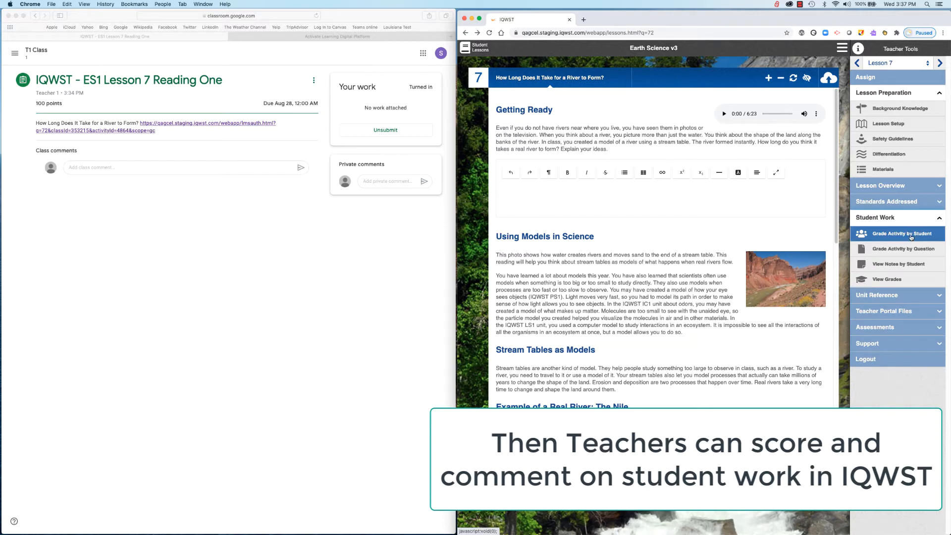
click(896, 234)
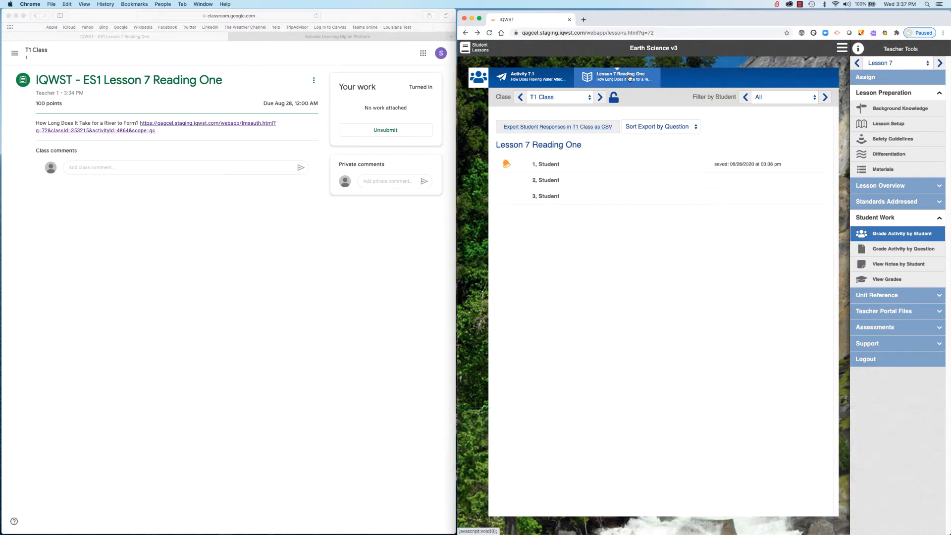
click(548, 164)
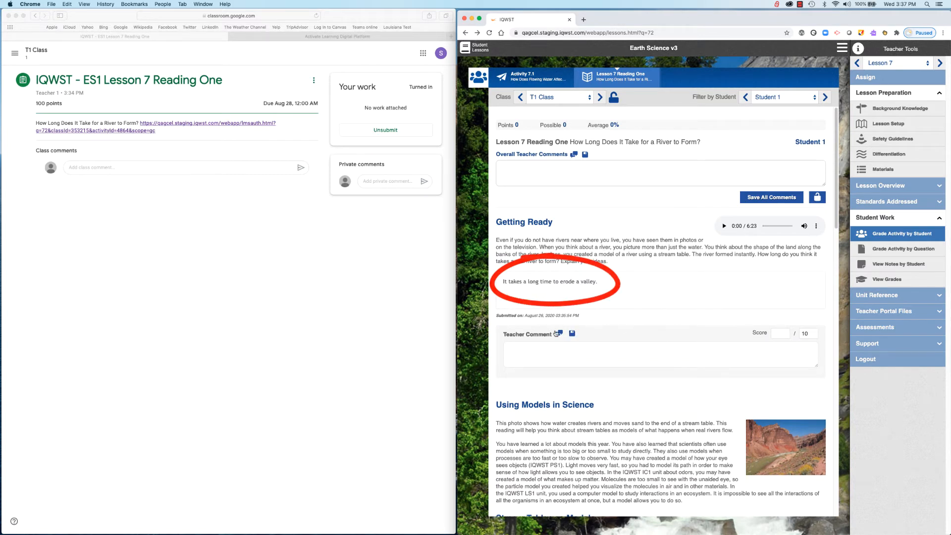
Step: Add the ready-made 'You are close…' comment to Student 1's first answer
click(559, 333)
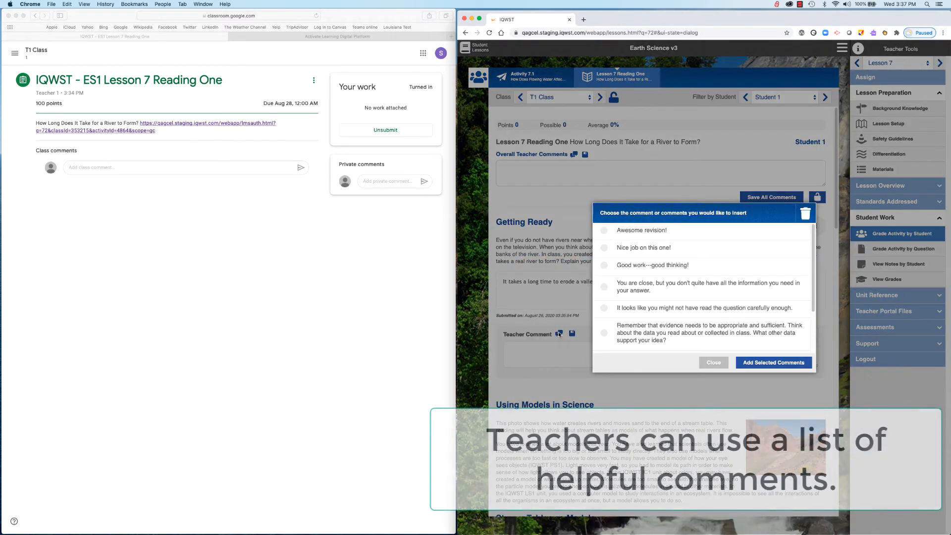
click(603, 285)
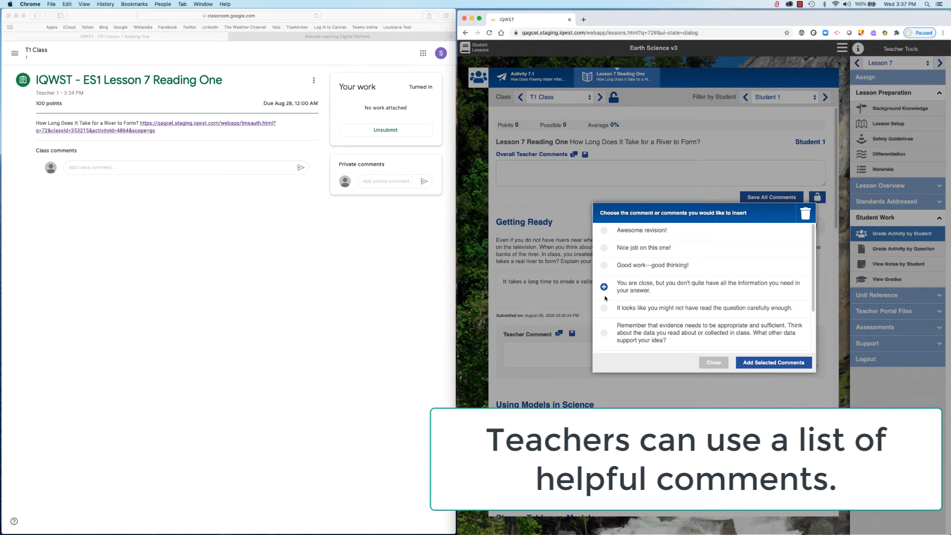
click(772, 362)
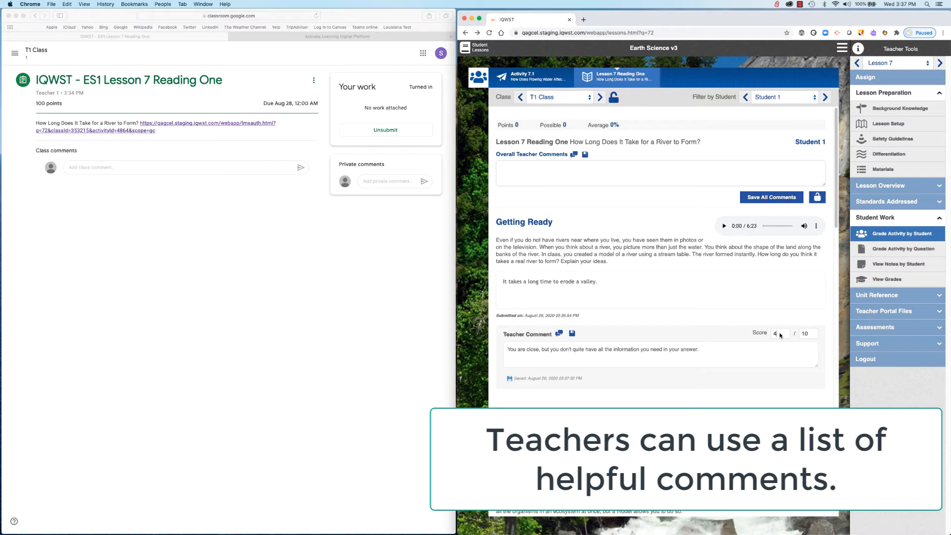
Step: Score Student 1's answers, entering 2 for the second, for 13 of 30 points
scroll(down, 3)
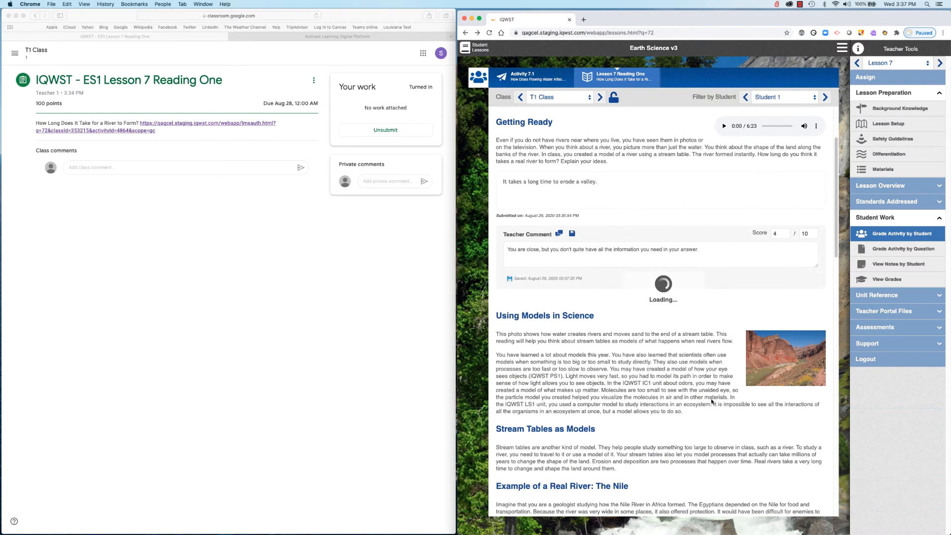
scroll(down, 3)
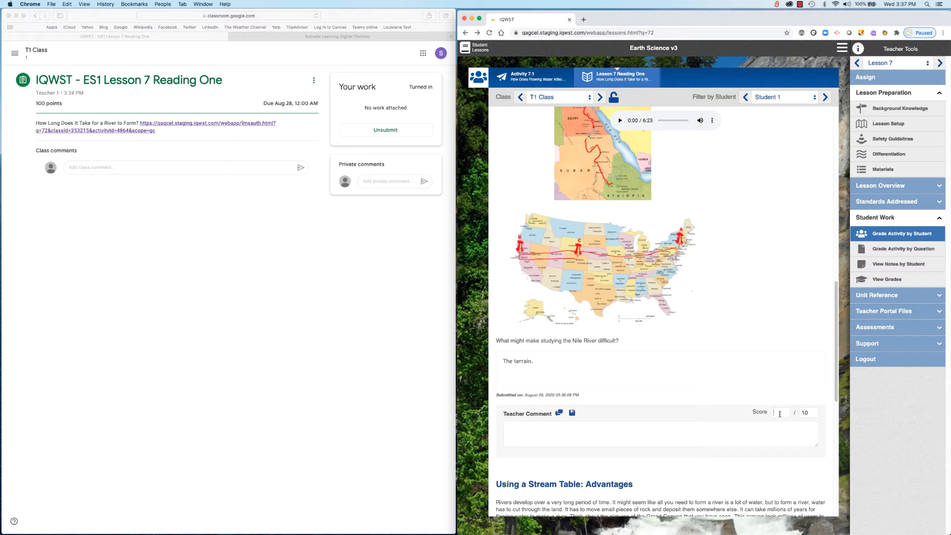
text(2)
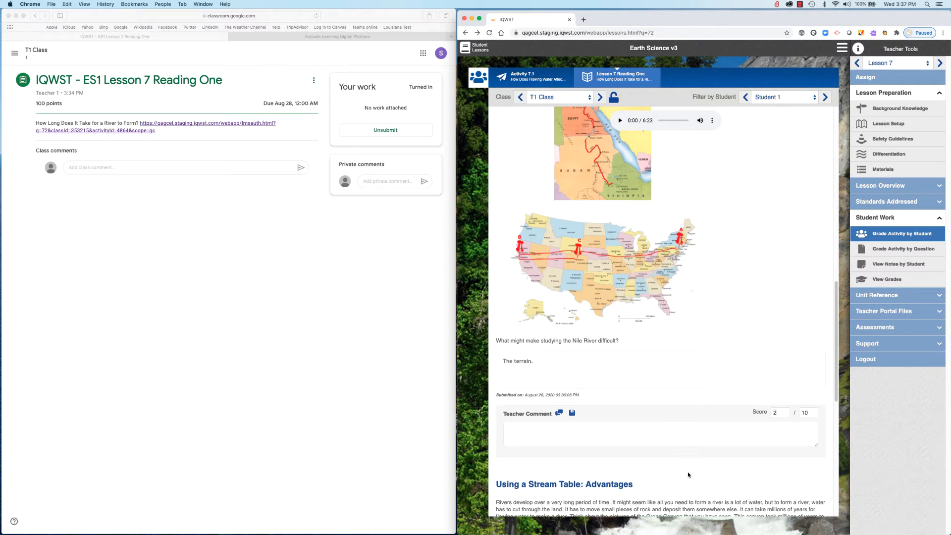
scroll(down, 3)
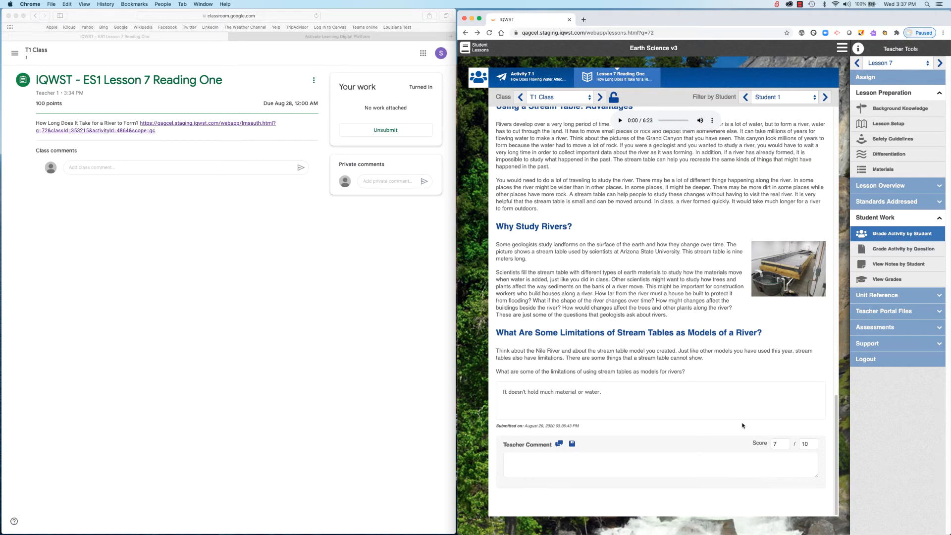
scroll(up, 3)
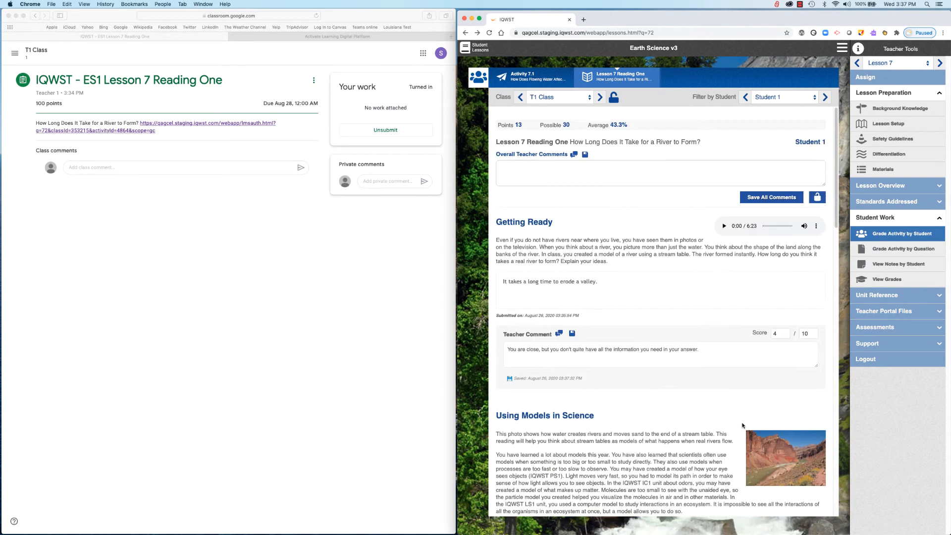
Step: Insert the evidence-must-be-appropriate-and-sufficient overall comment for Student 1 and save all comments
click(606, 172)
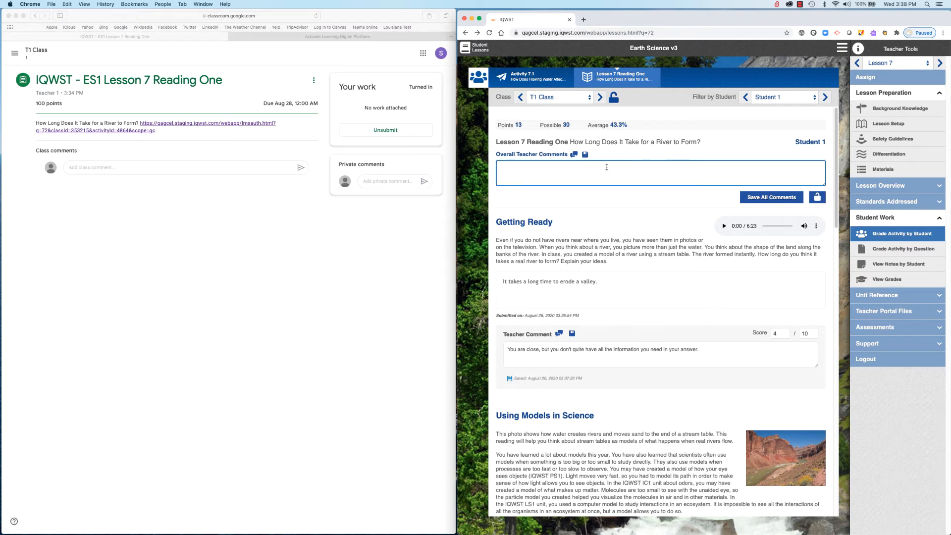
click(575, 155)
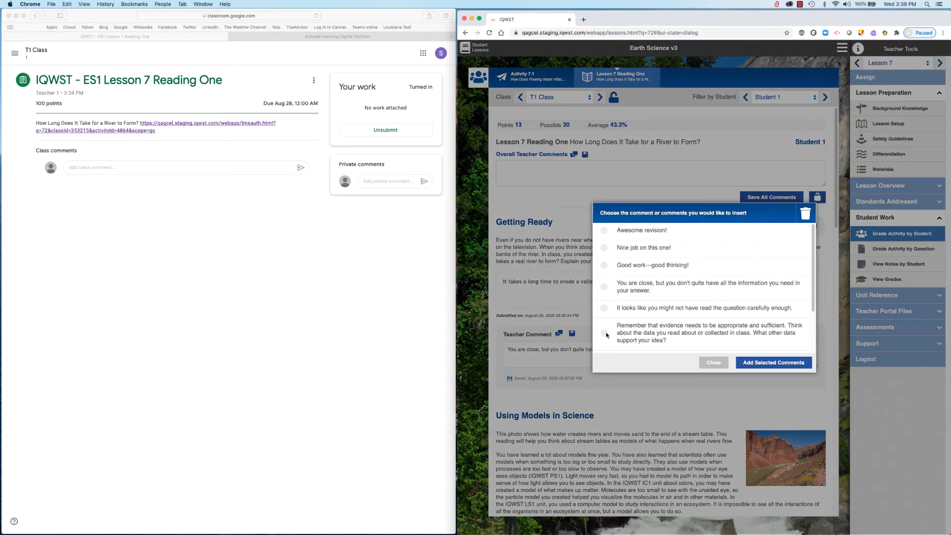
click(772, 362)
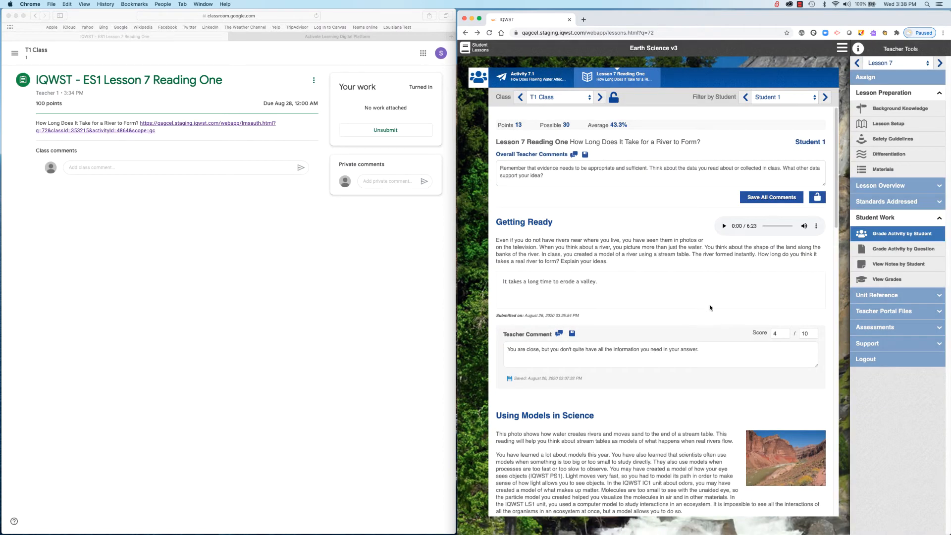
mouse_move(633, 127)
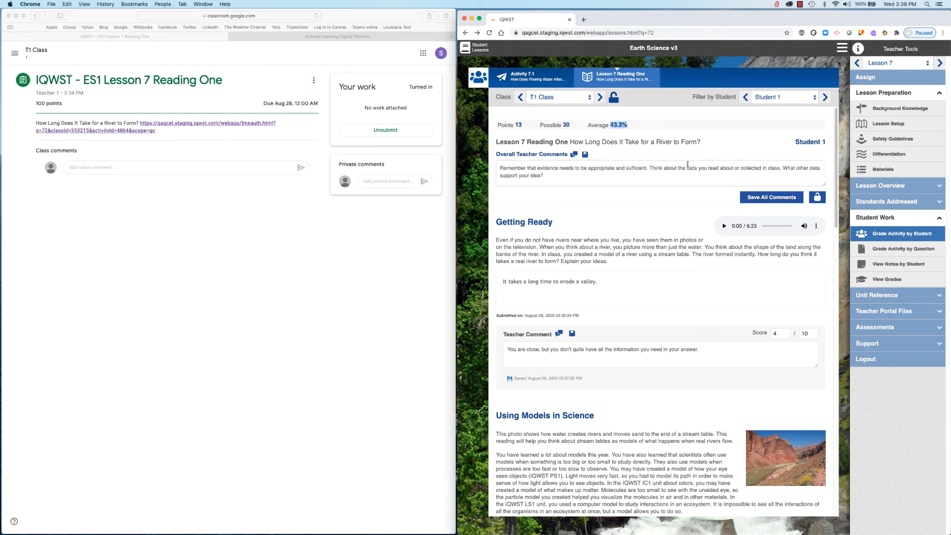
click(770, 197)
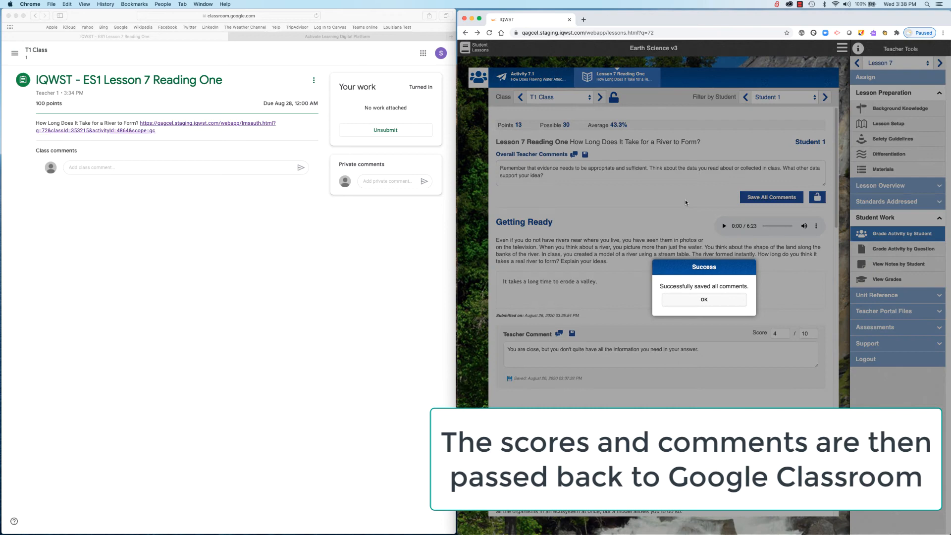
click(703, 299)
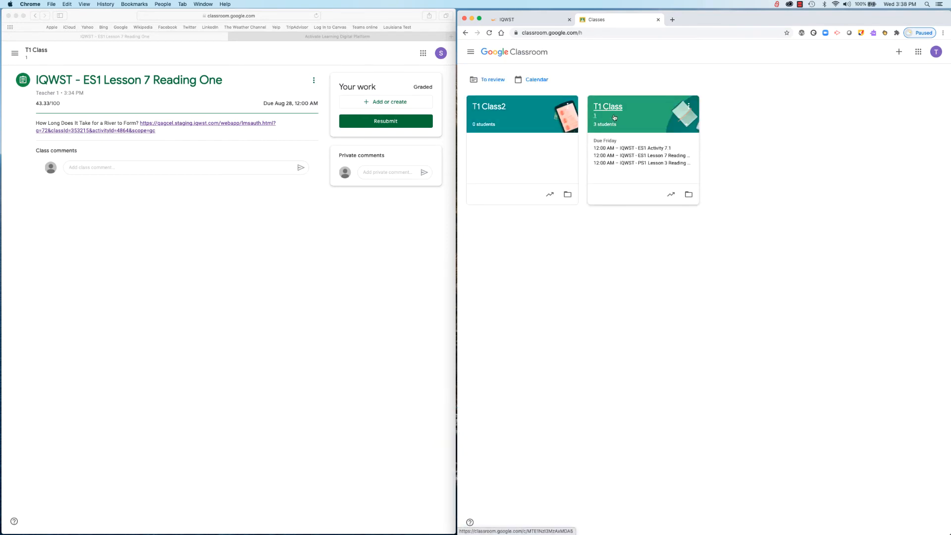
Step: View the T1 Class gradebook showing Student 1's 43.33 for the Reading One assignment
click(607, 107)
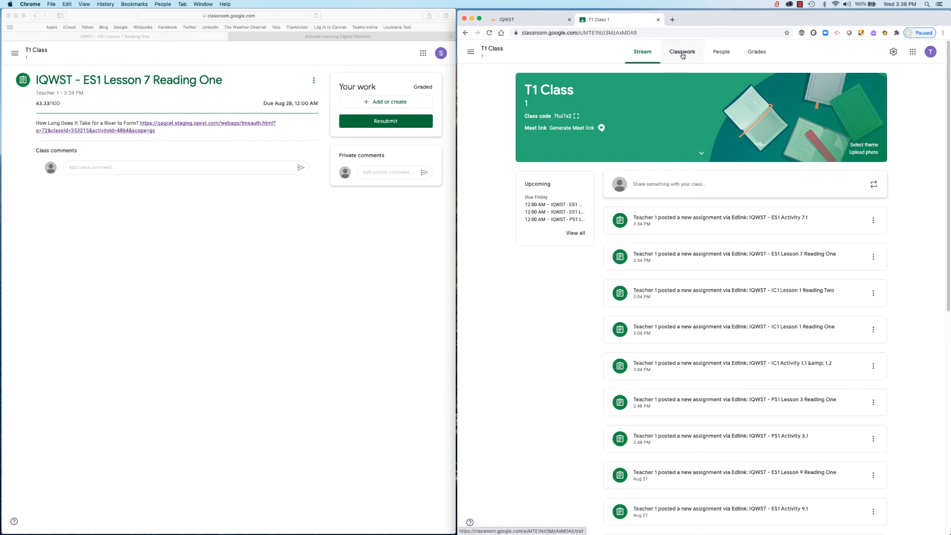
click(759, 52)
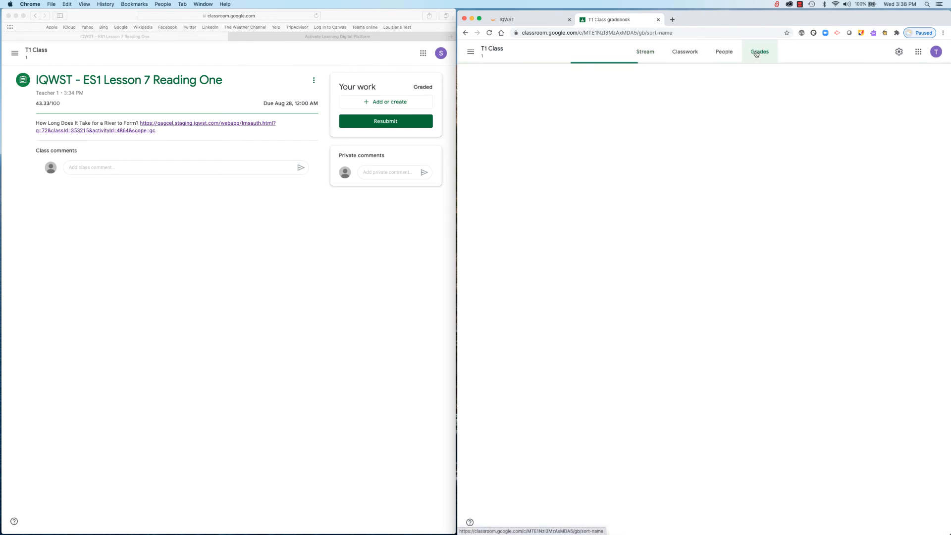
click(759, 51)
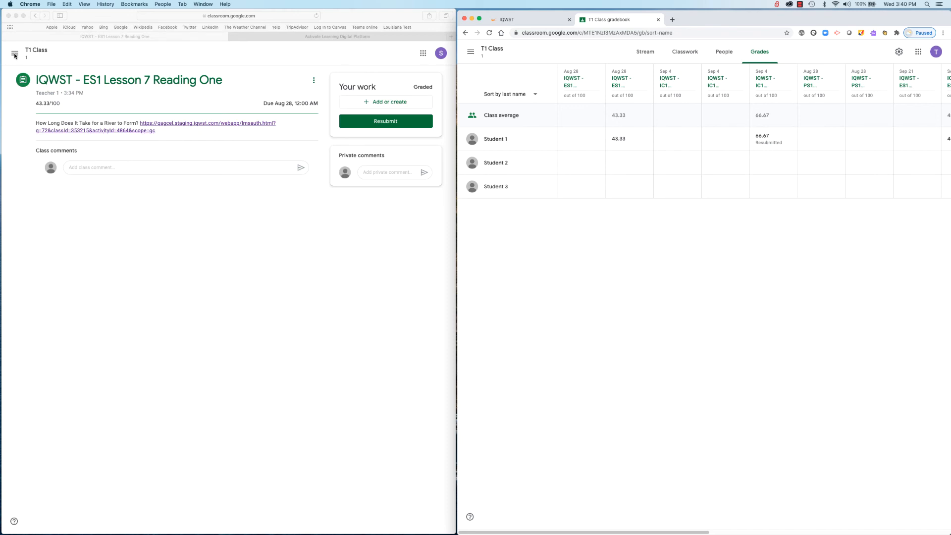
mouse_move(94, 104)
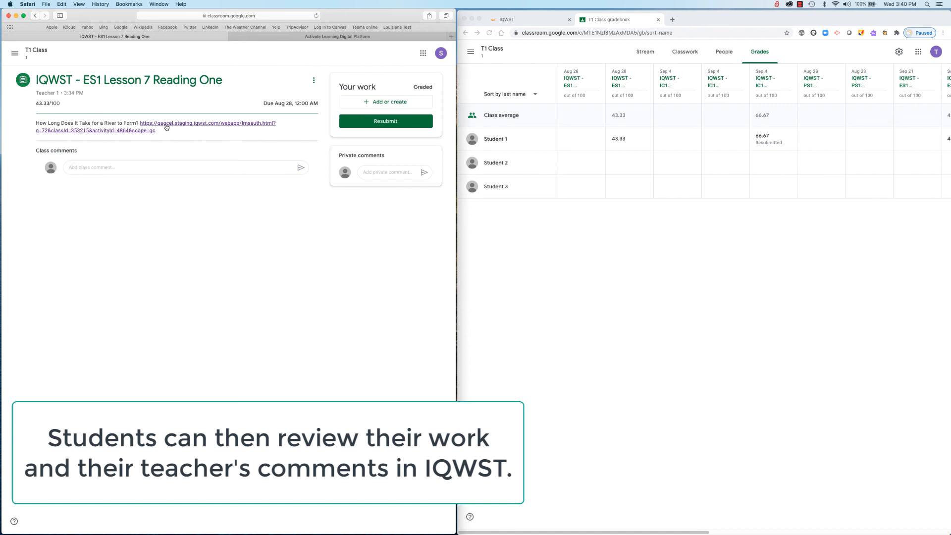
Step: Reach the IQWST launch screen for Lesson 7 Reading One via the assignment link
click(208, 123)
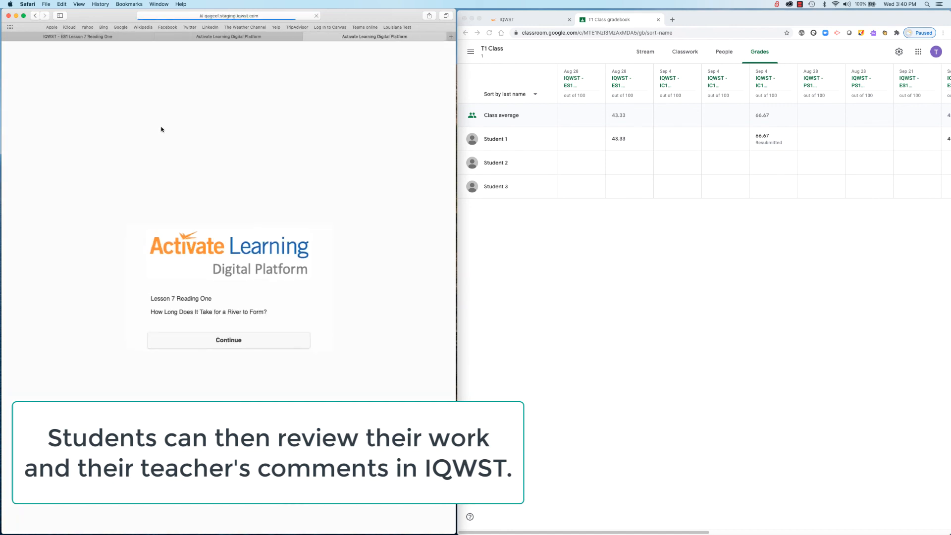